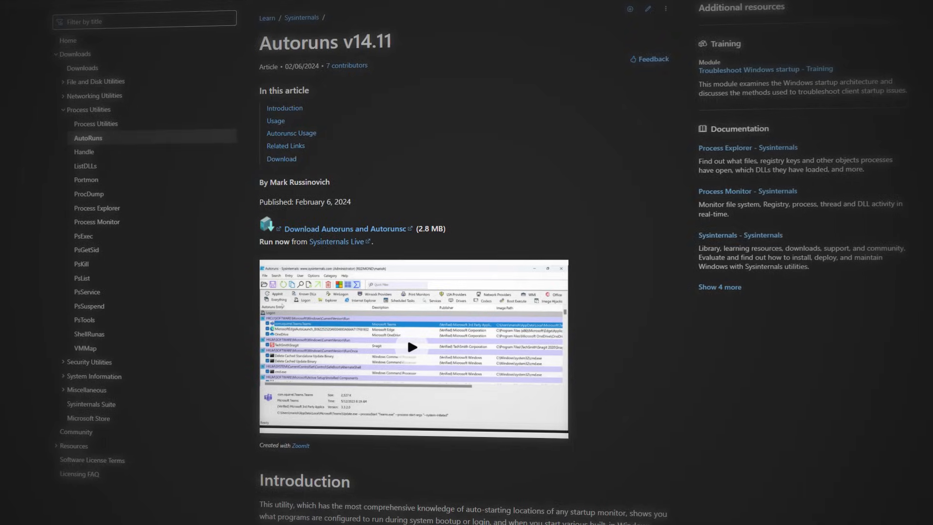
scroll("down", 3)
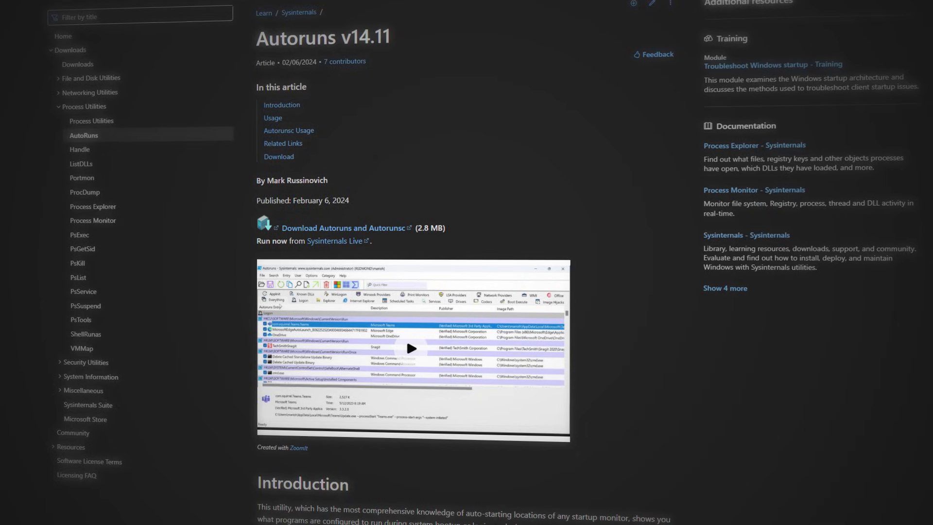